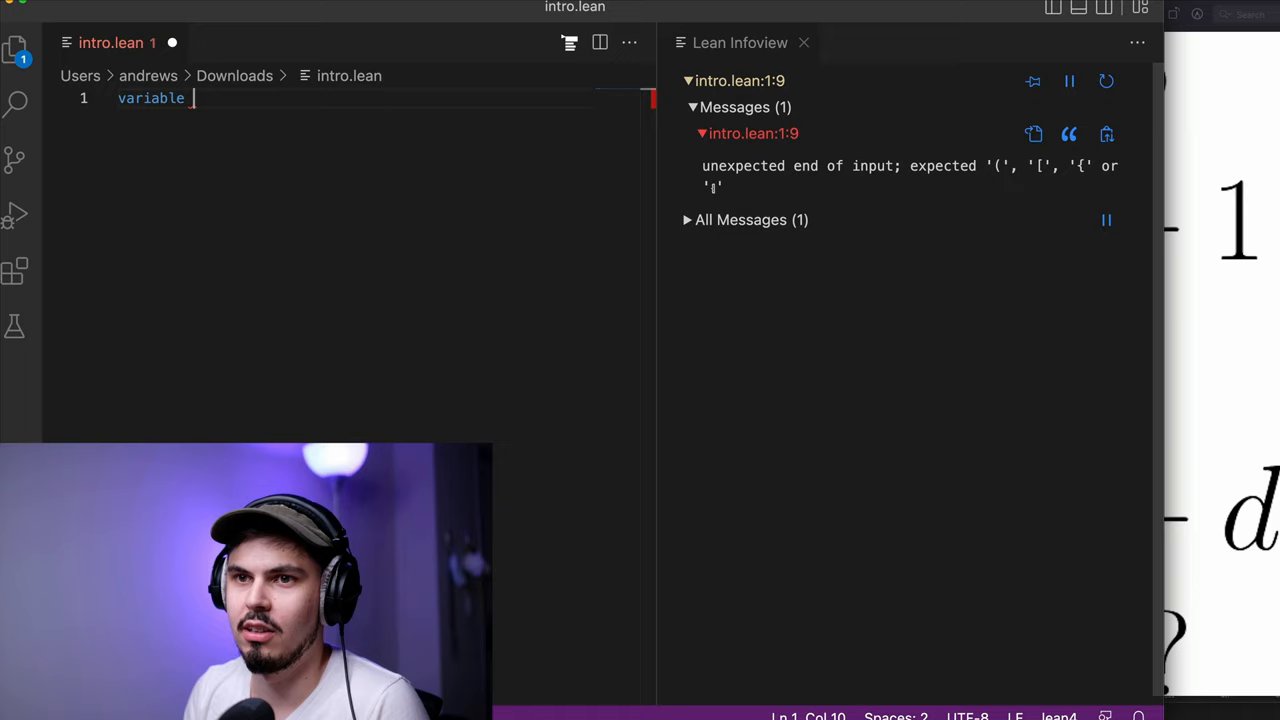
pyautogui.write('(a b c d e : )')
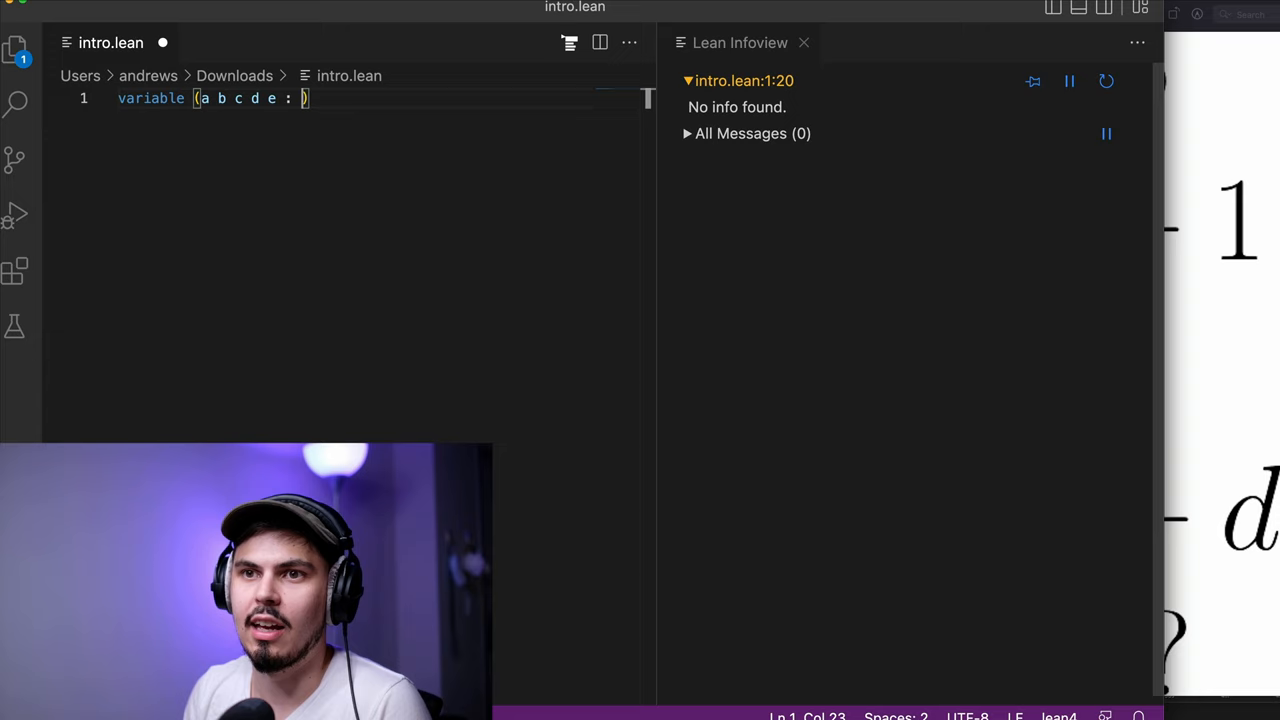
pyautogui.write('Nat')
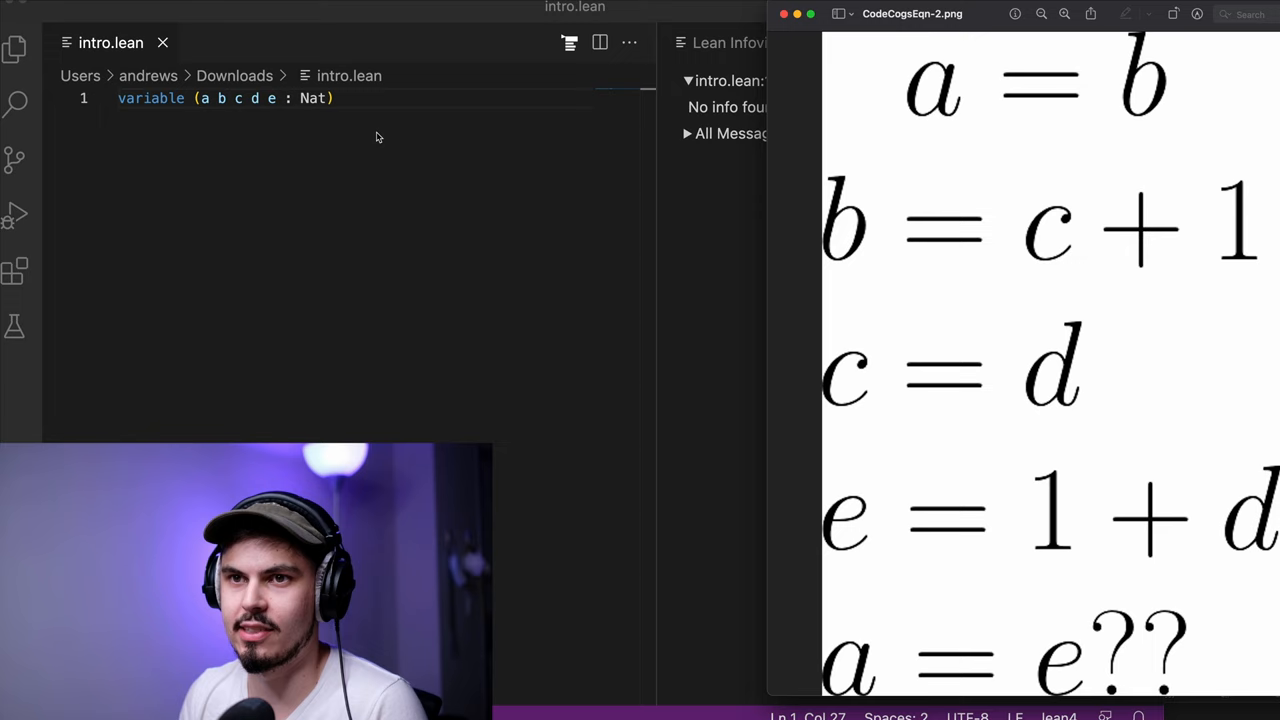
pyautogui.write('variable')
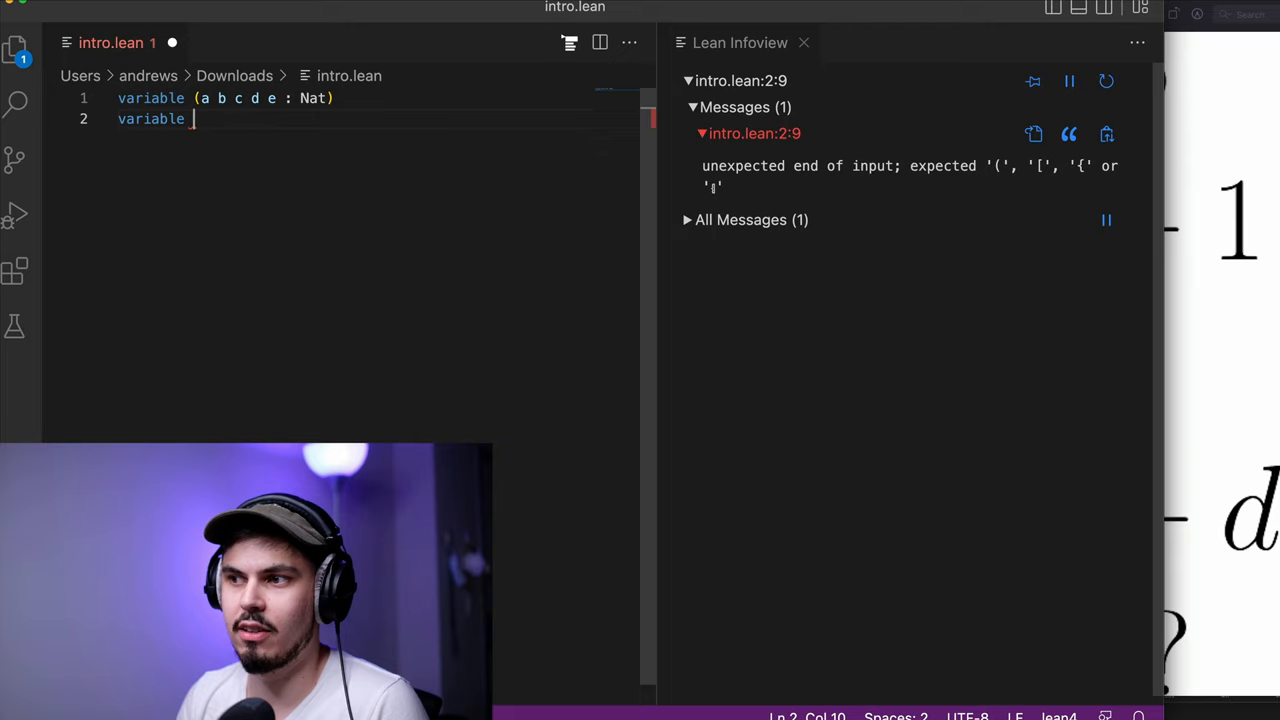
pyautogui.write('(h1 : )')
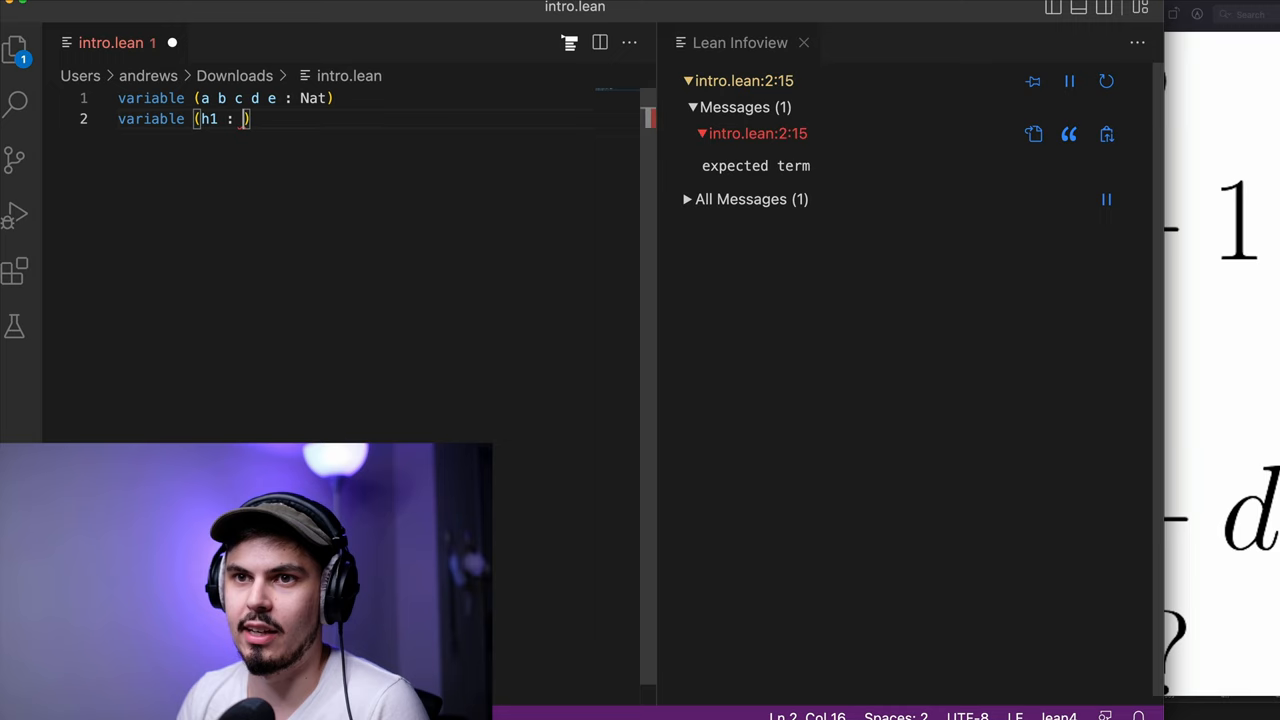
pyautogui.write('a = b')
pyautogui.write('variable (h2 : b = c + 1')
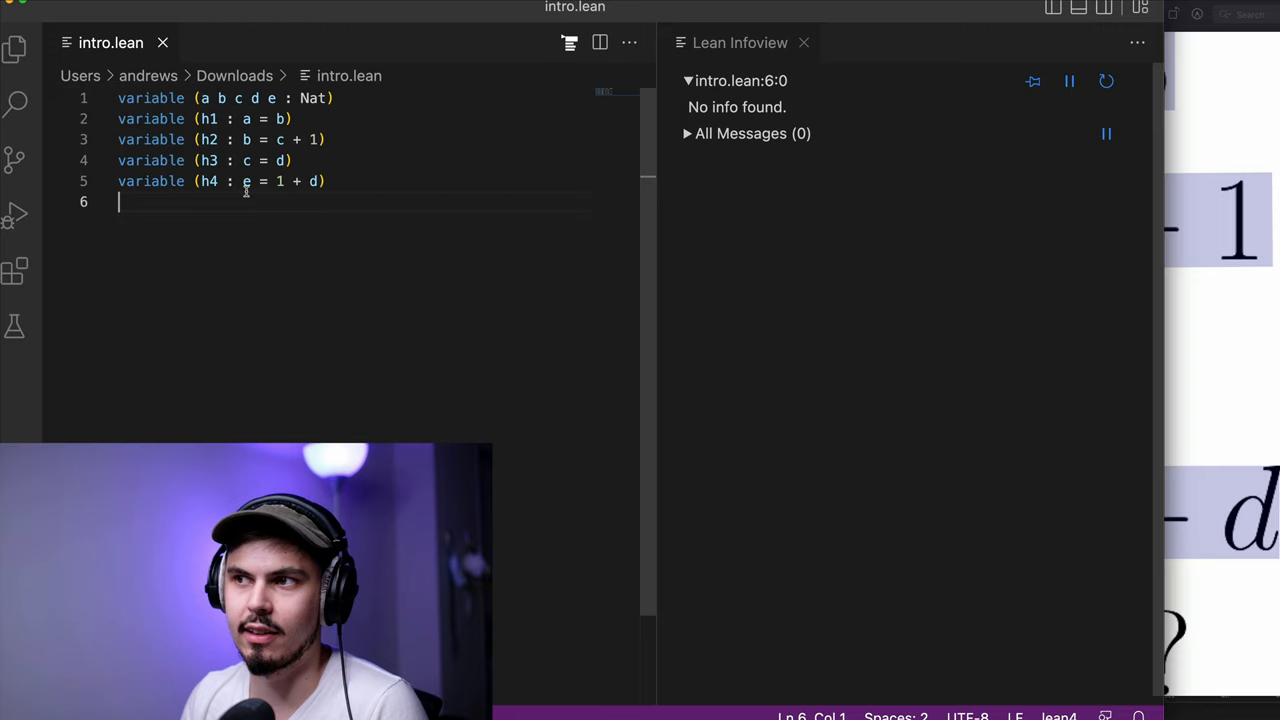
pyautogui.write('theorem T')
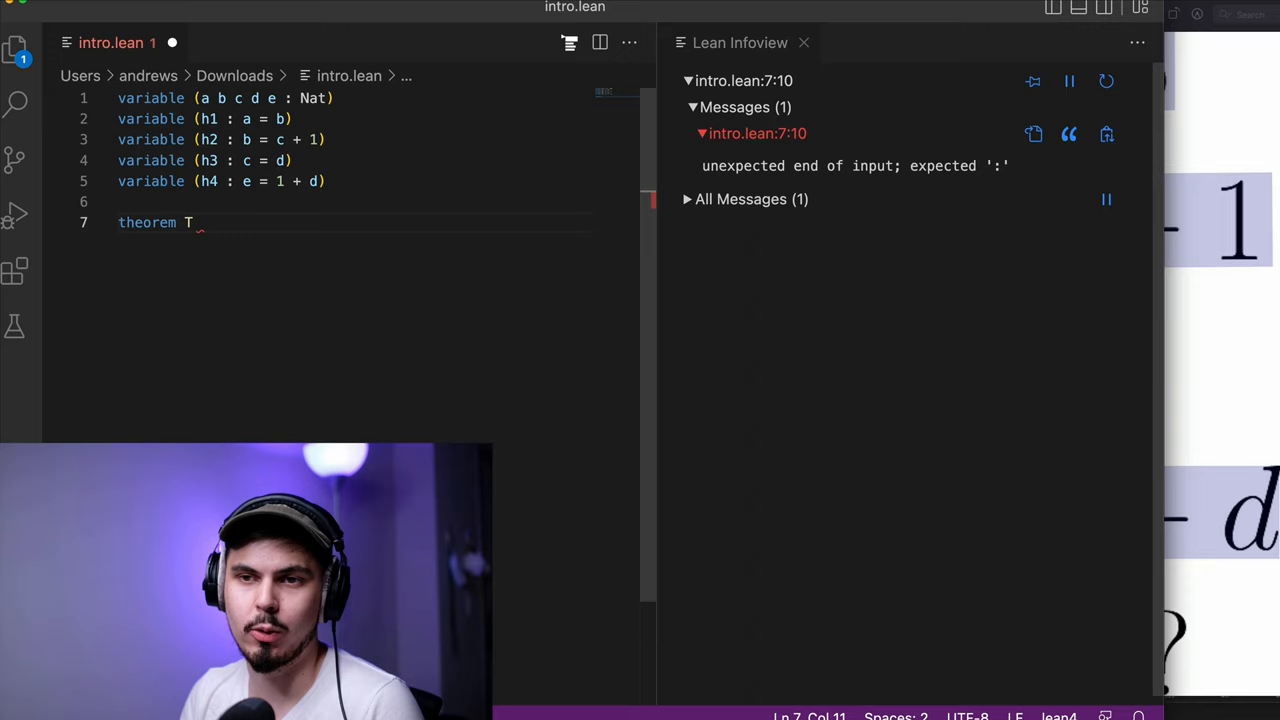
pyautogui.write(': a = e :=')
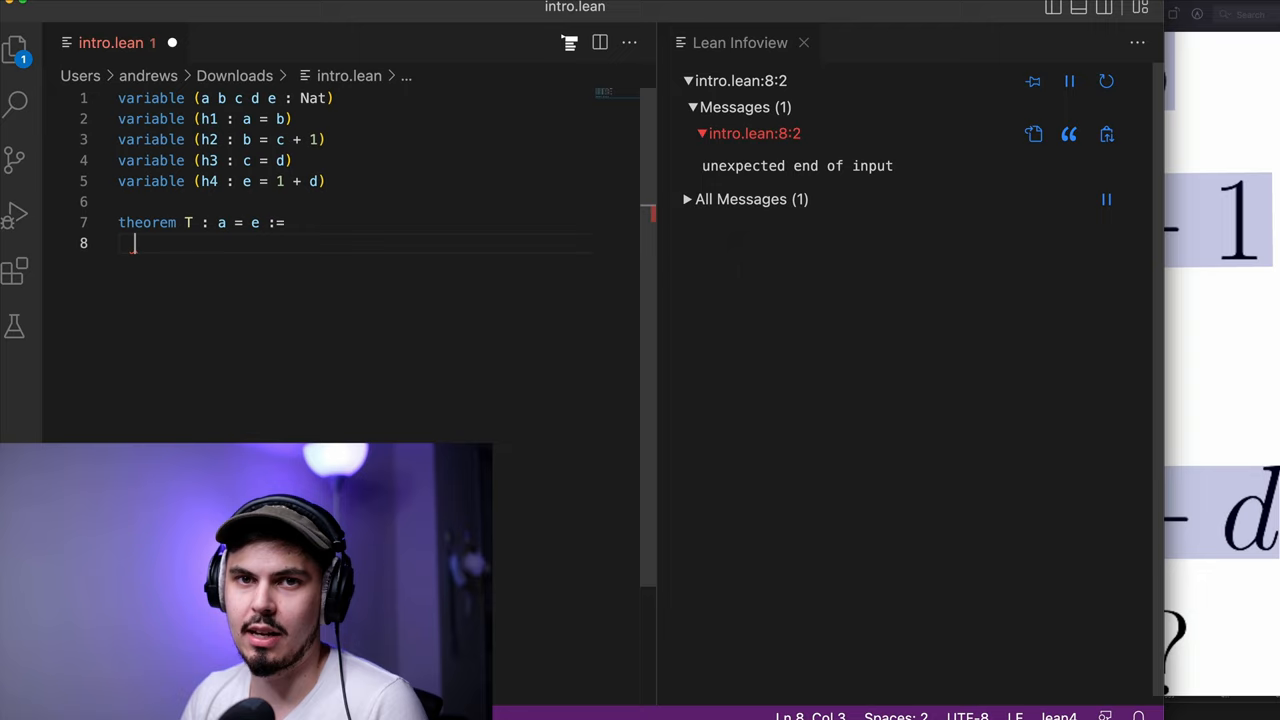
pyautogui.write('calc')
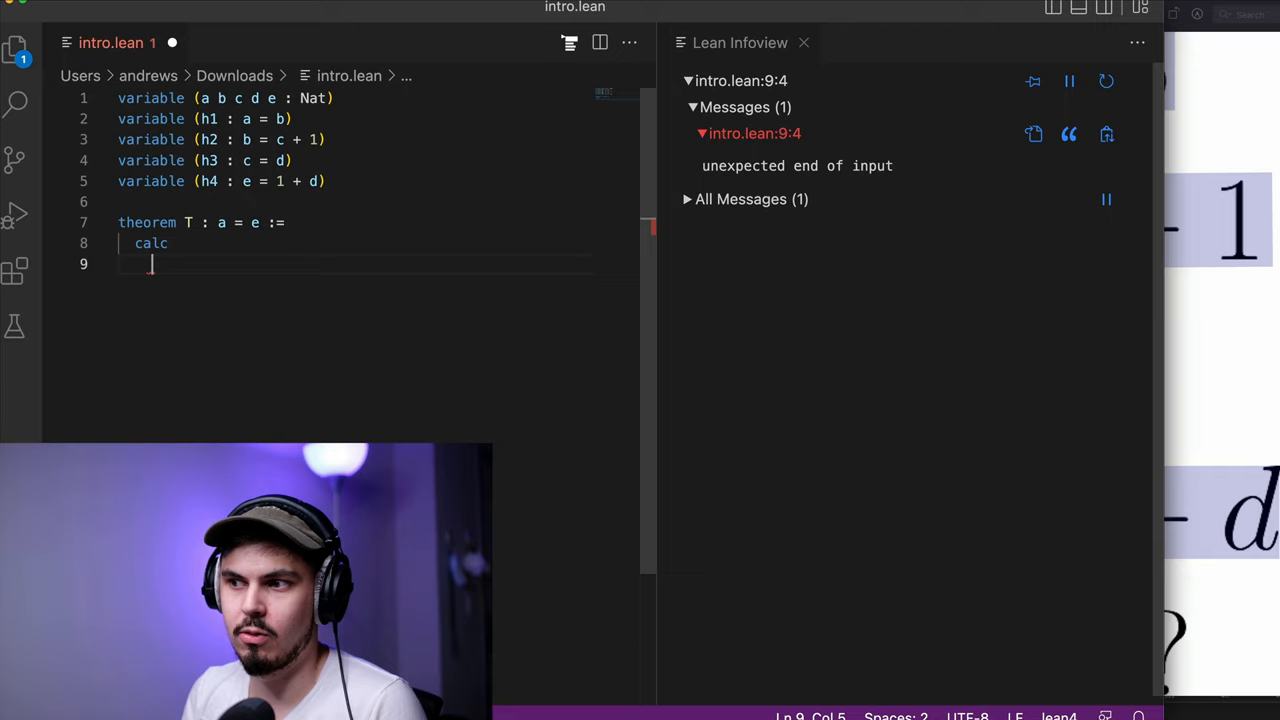
pyautogui.write('a = b')
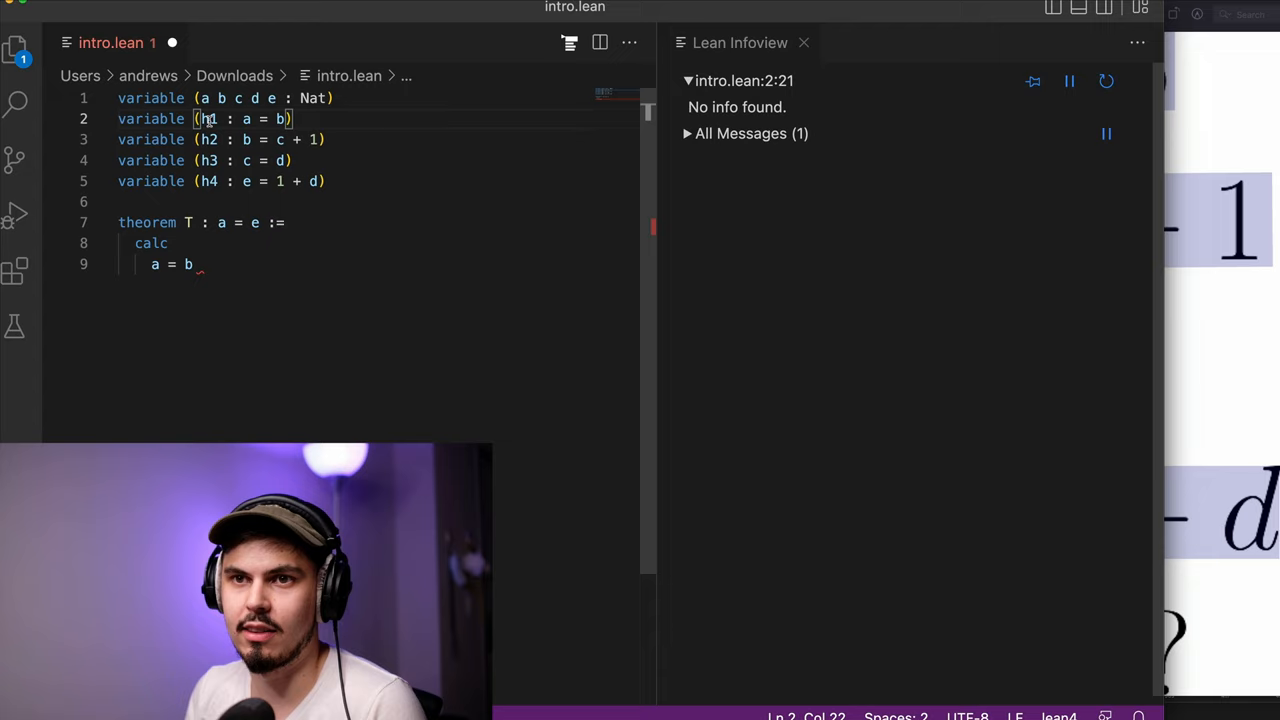
pyautogui.write(':= h1')
pyautogui.write('c + 1 = d + 1 :=')
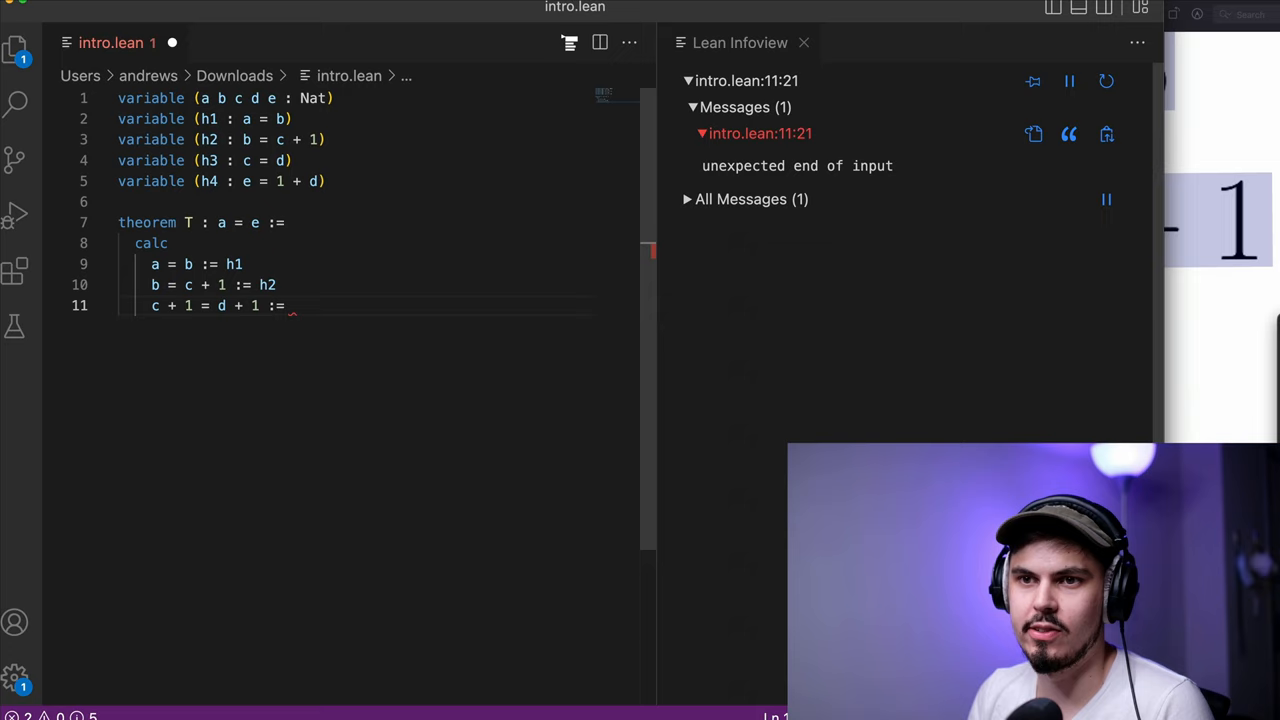
pyautogui.write('congrArg')
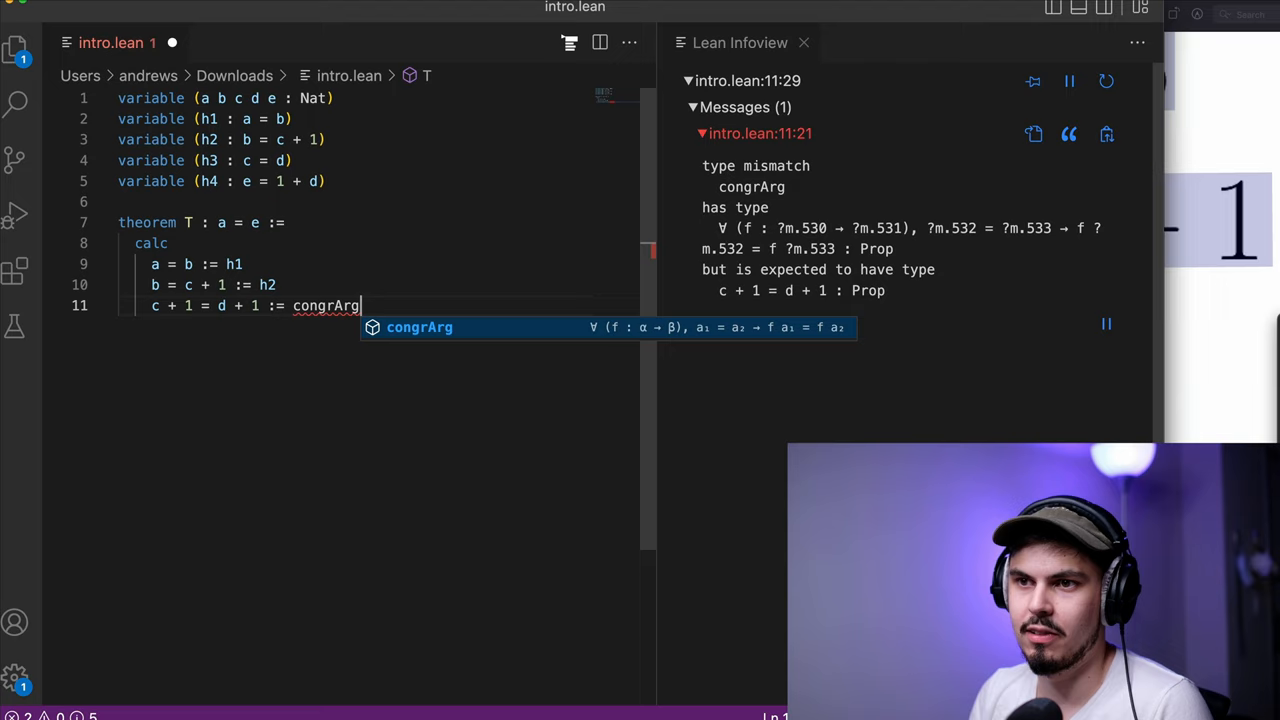
pyautogui.write('Nat.succ h3')
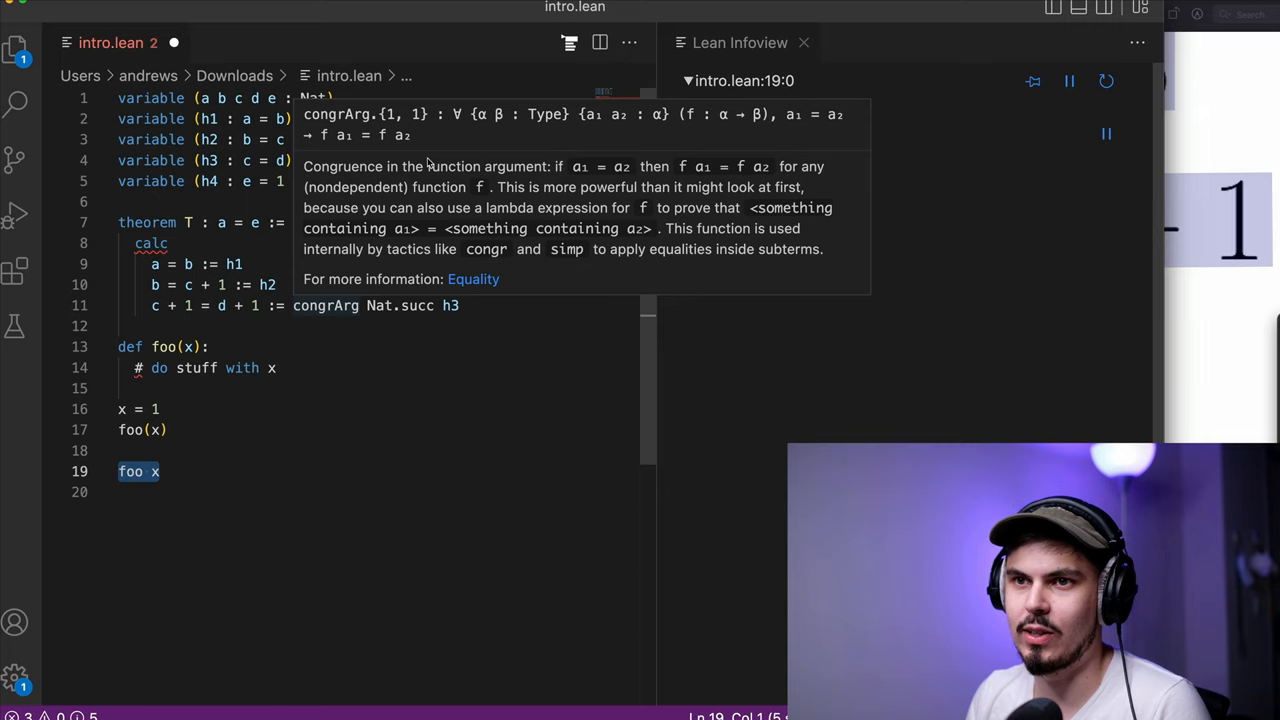
pyautogui.moveTo(462, 115)
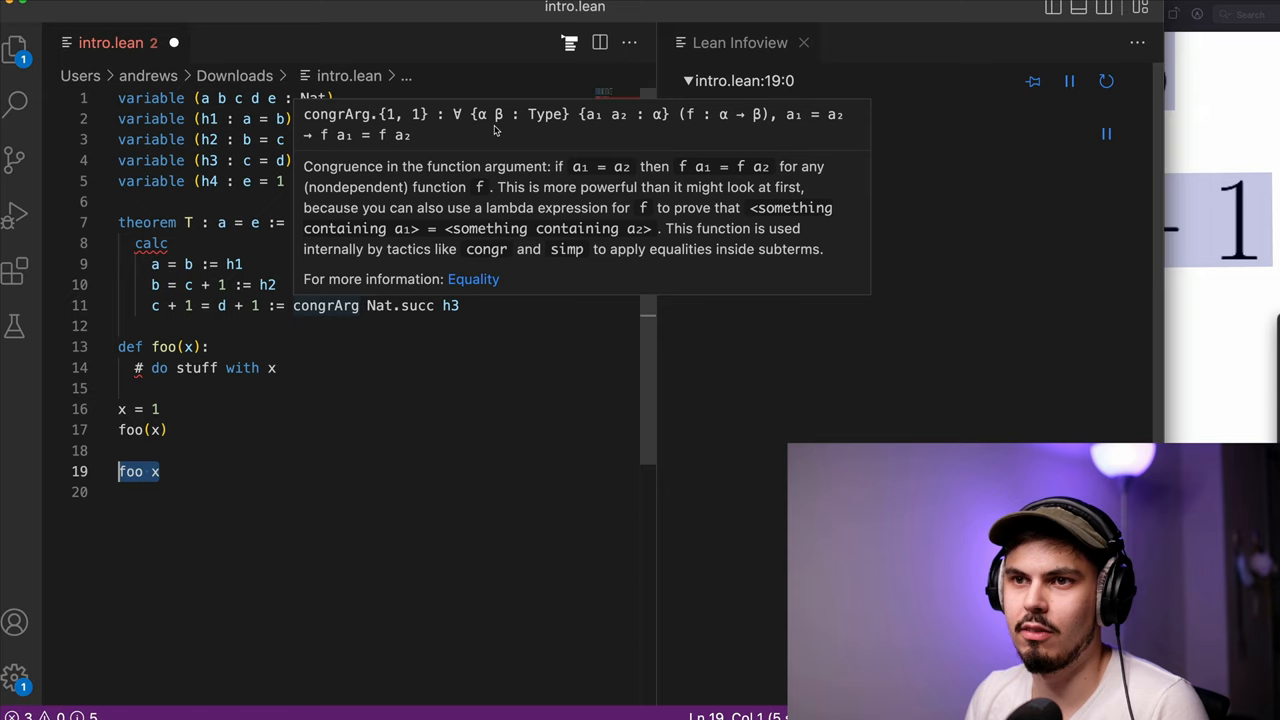
pyautogui.moveTo(608, 126)
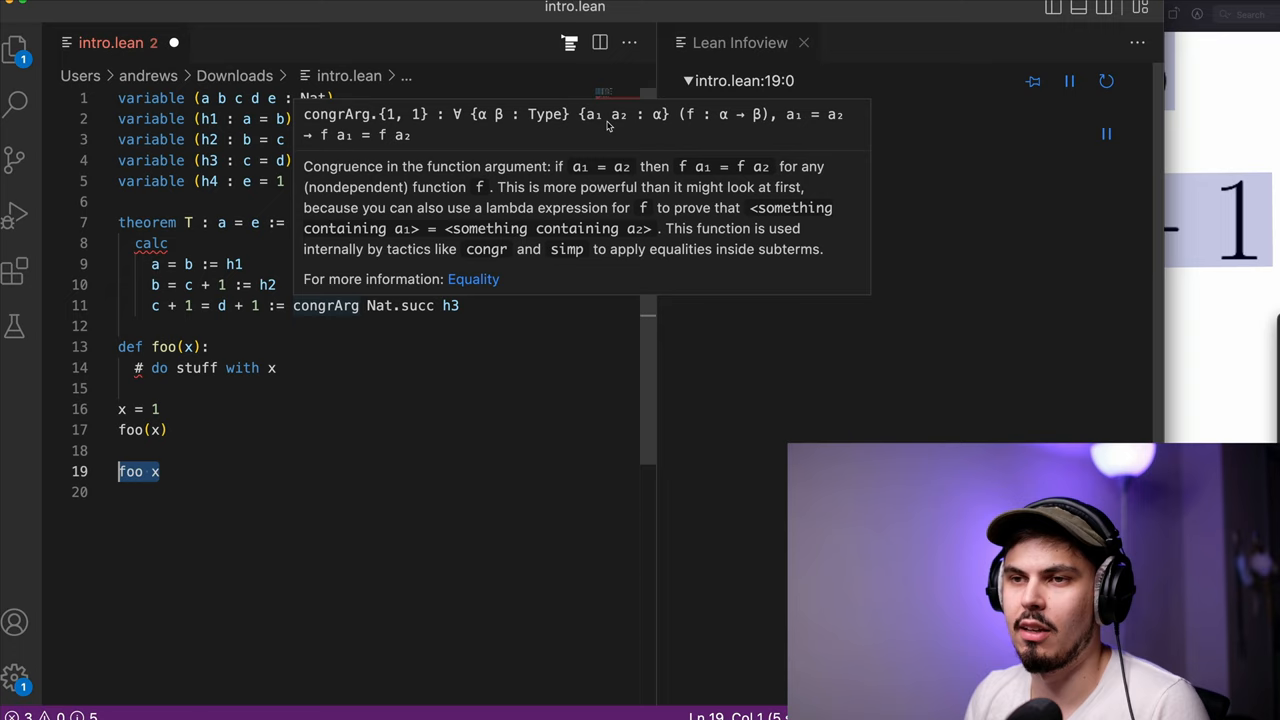
pyautogui.moveTo(740, 128)
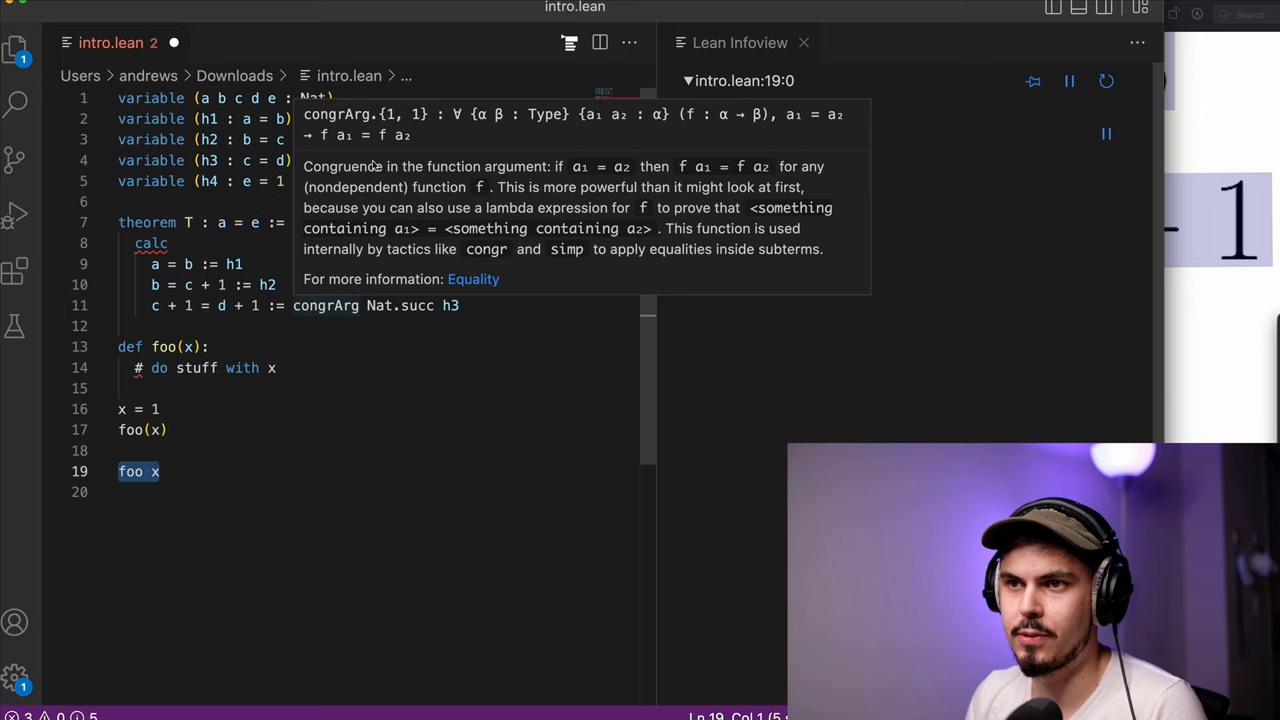
pyautogui.moveTo(715, 128)
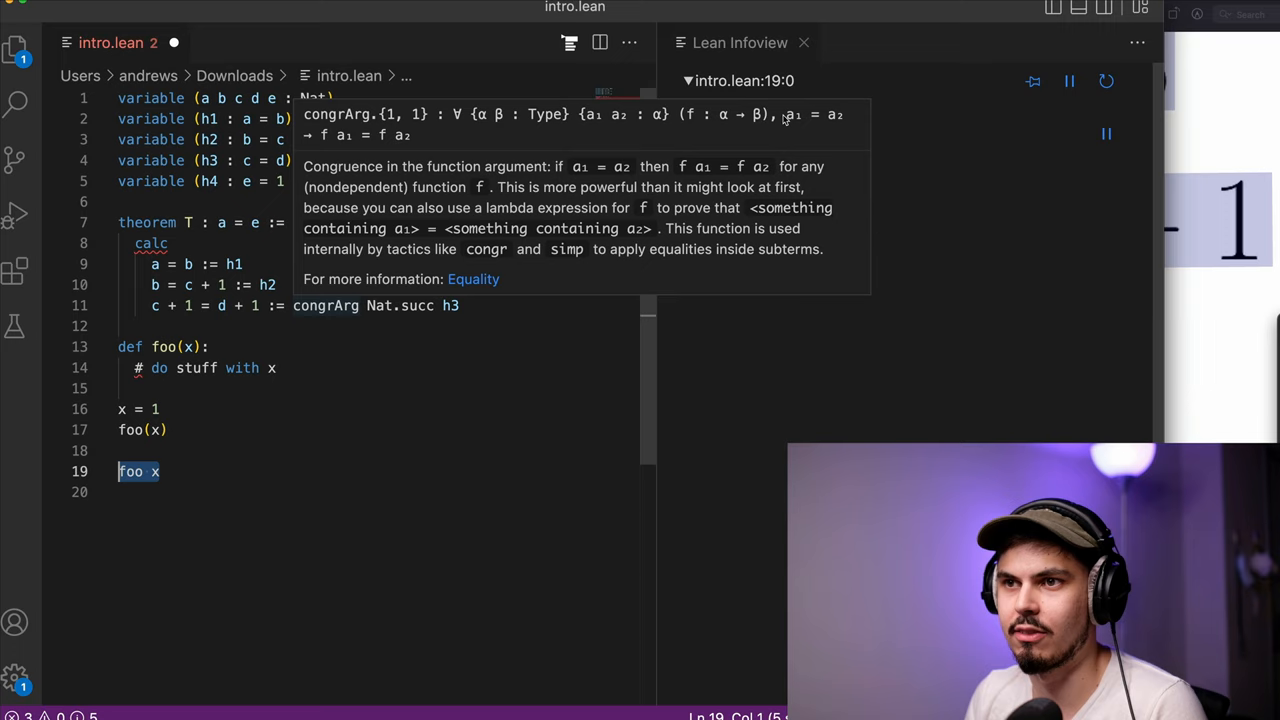
pyautogui.moveTo(825, 130)
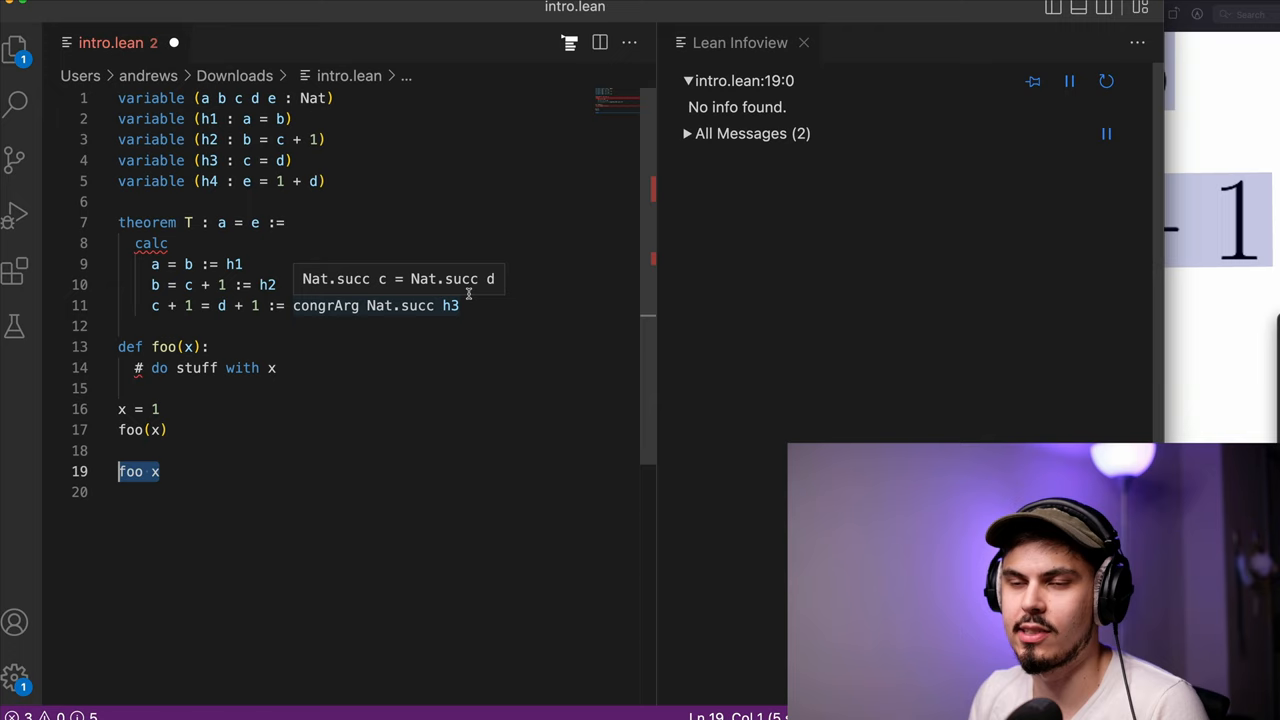
pyautogui.write('d + 1 = 1 + d :=')
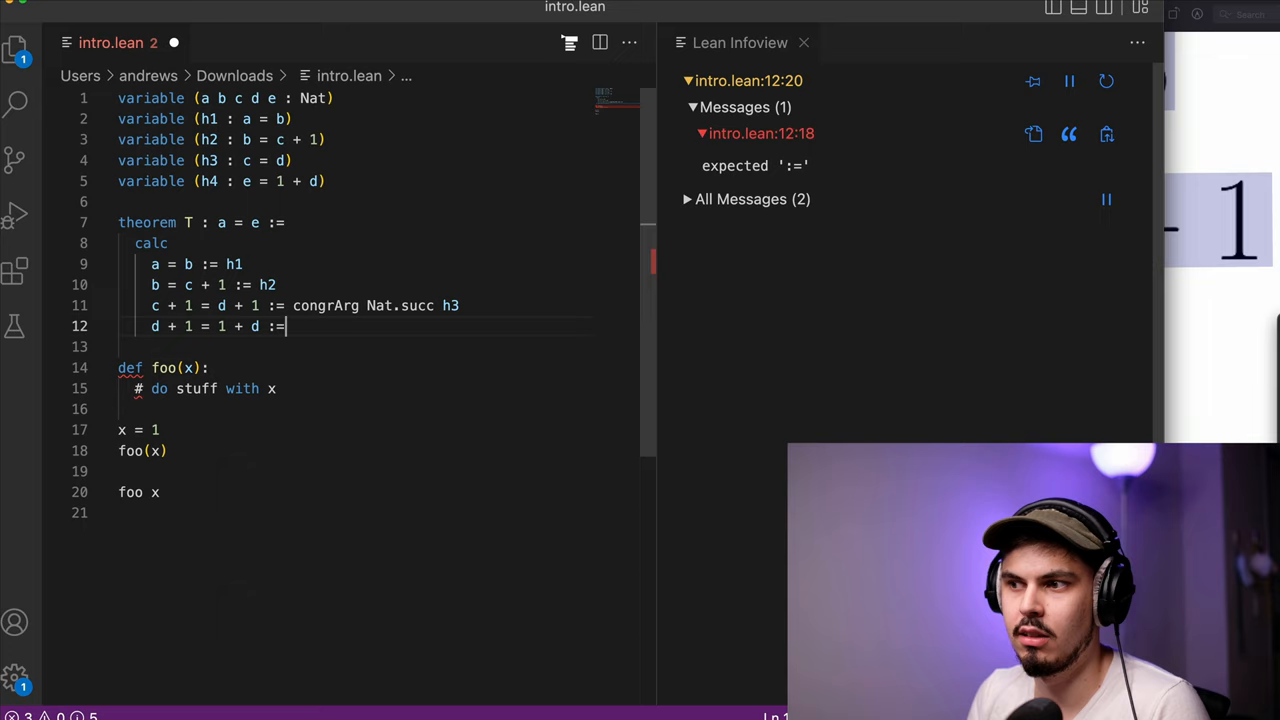
pyautogui.write('Nat.add_comm d 1')
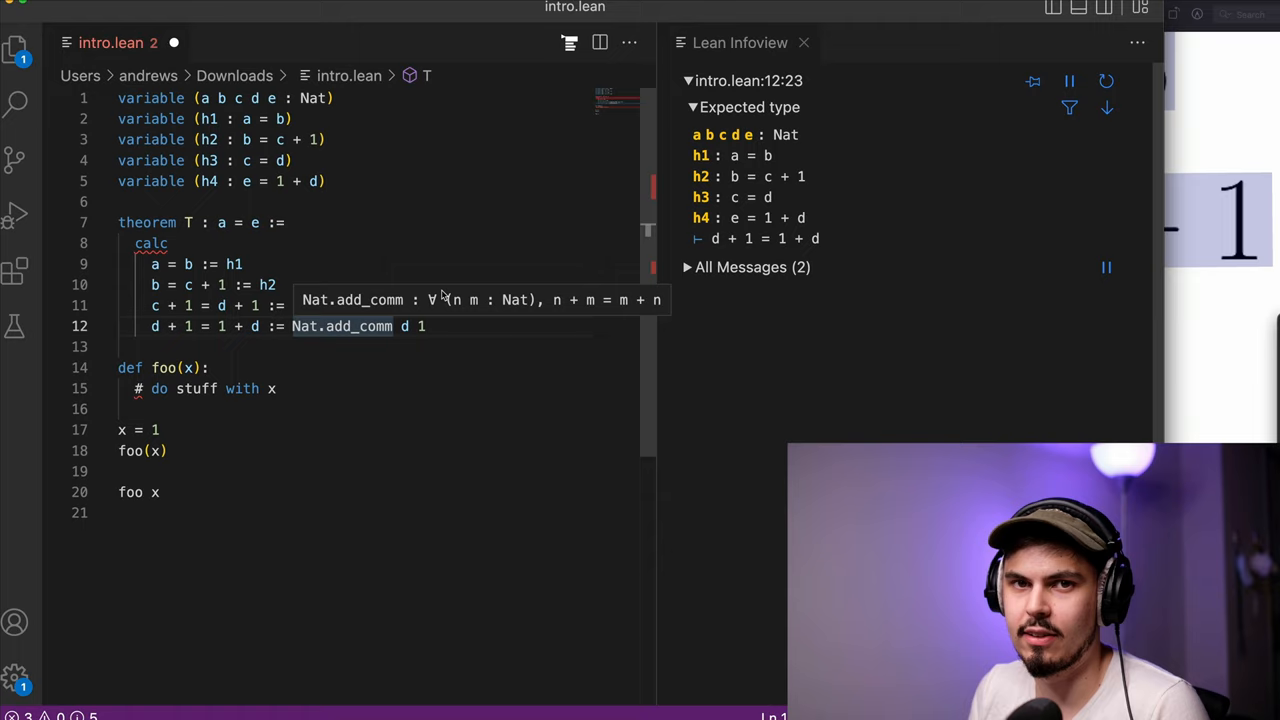
pyautogui.moveTo(518, 307)
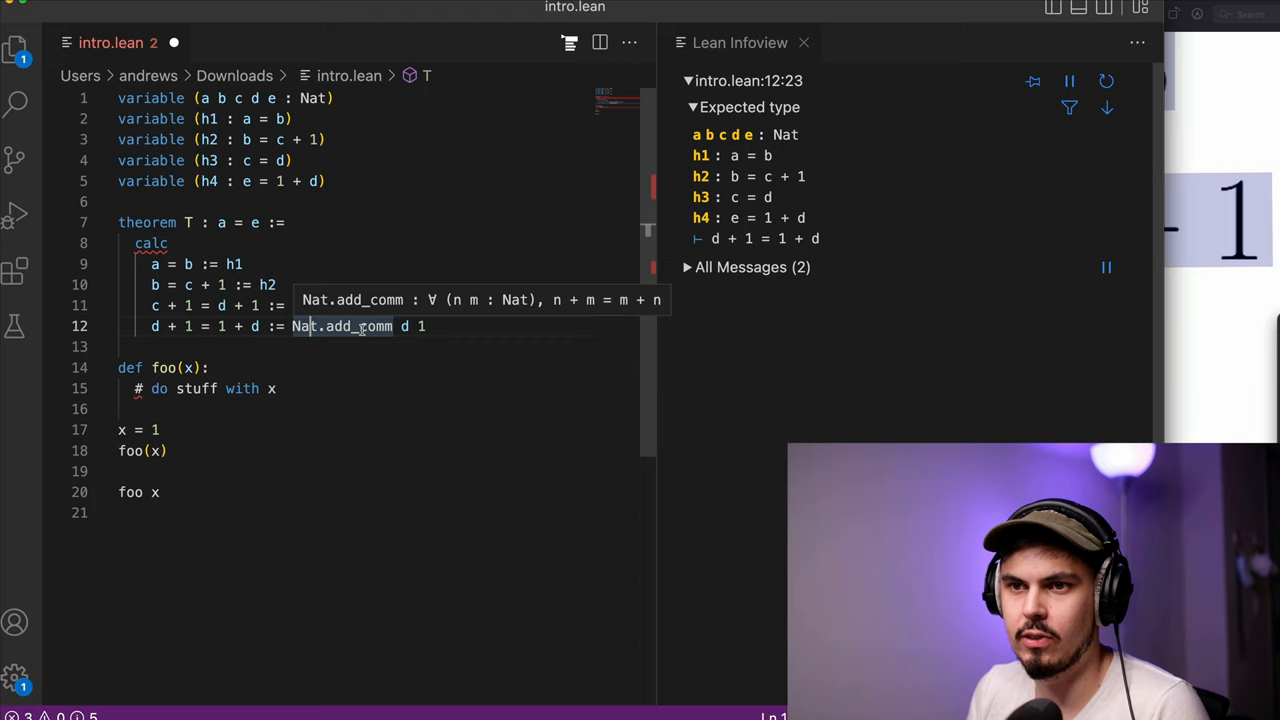
pyautogui.write('congrArg Nat.succ h3')
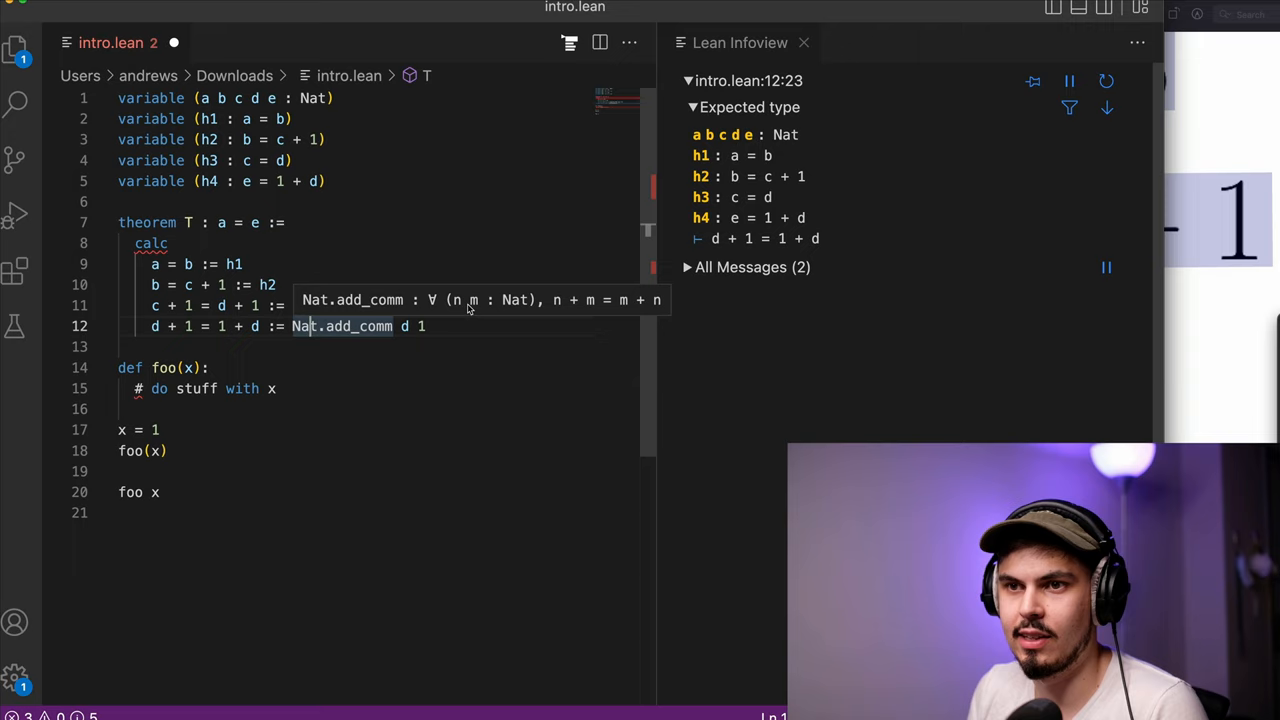
pyautogui.moveTo(537, 318)
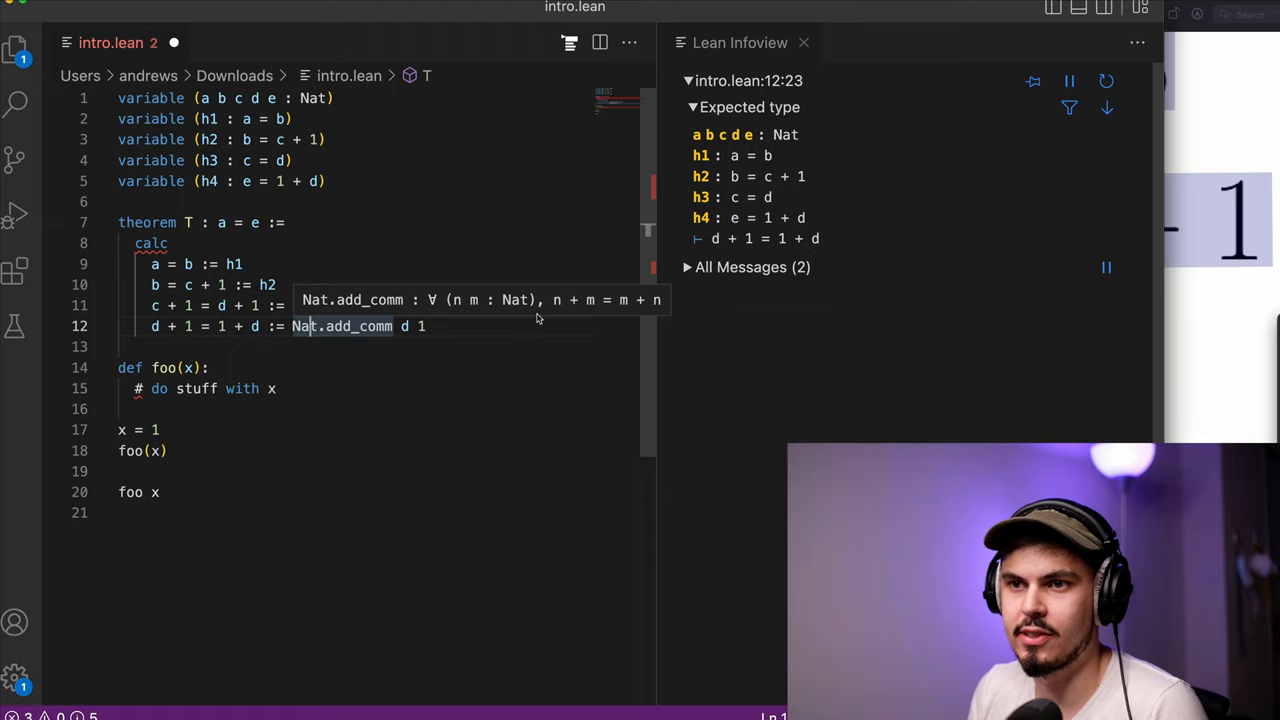